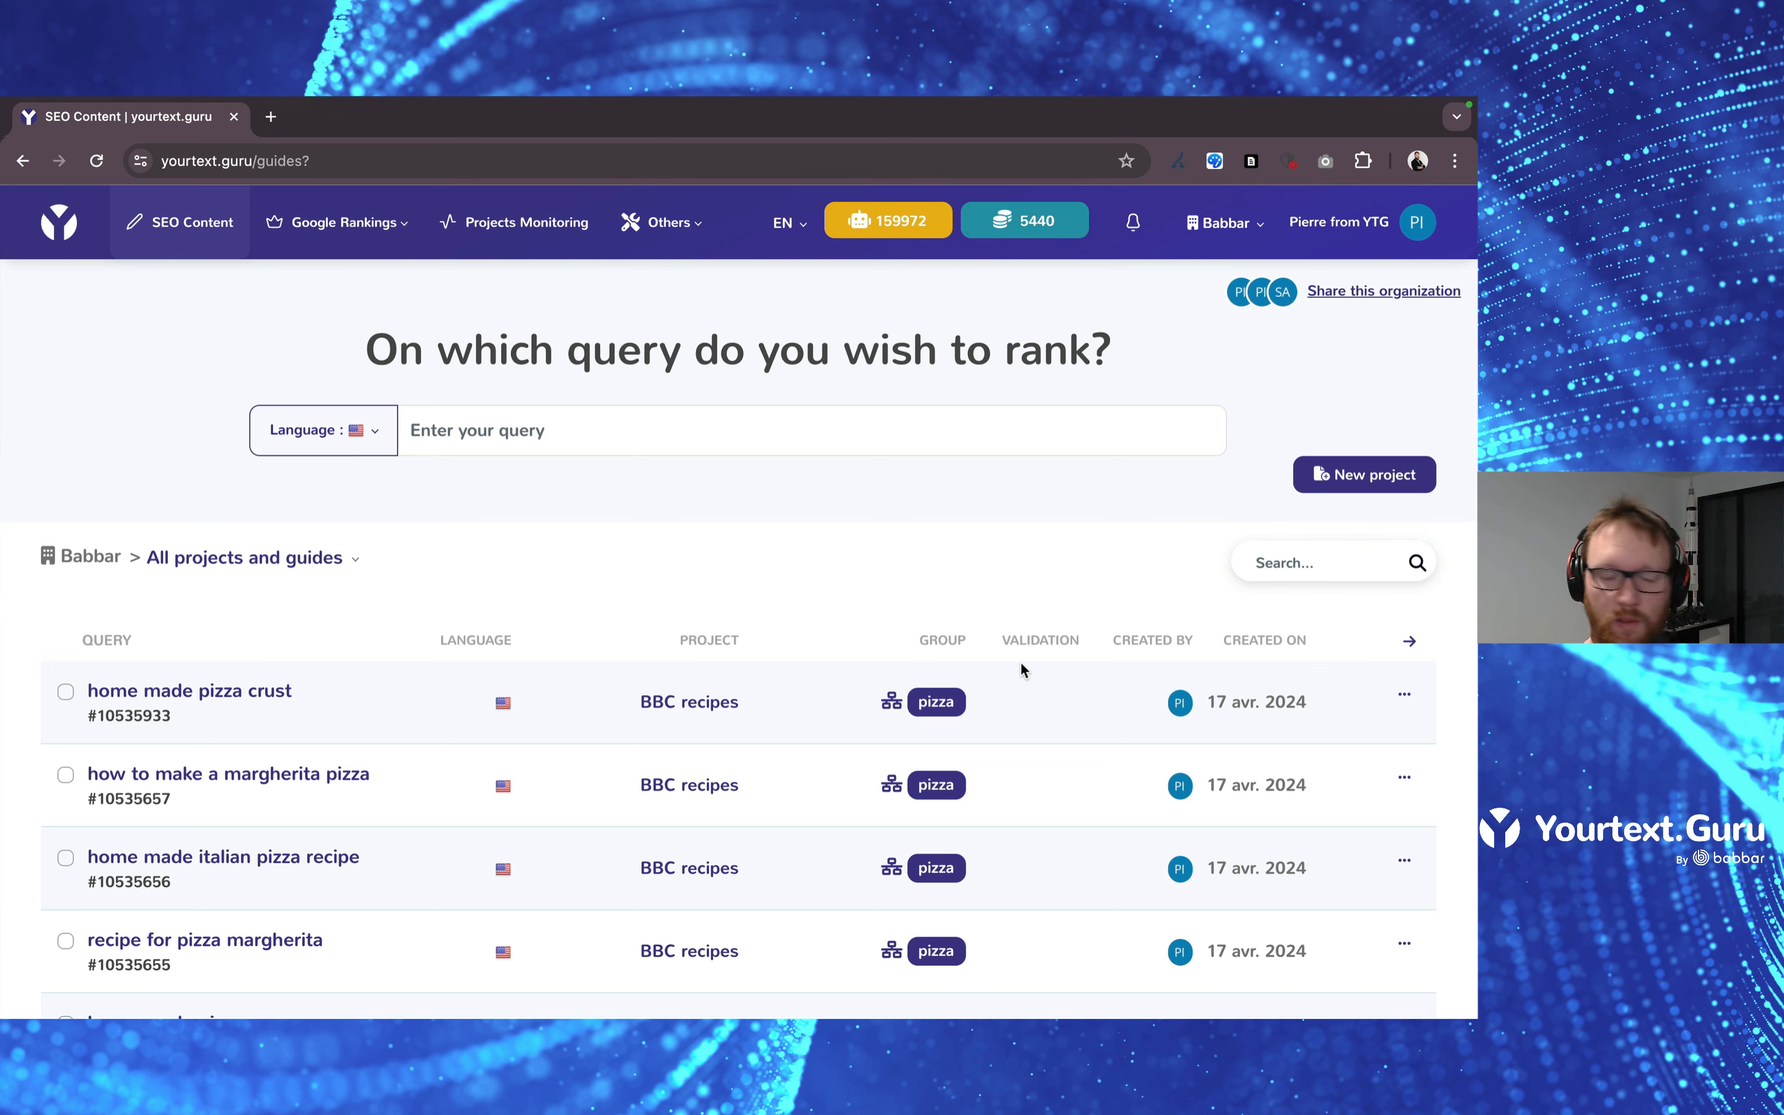
{"action": "mouse_move", "coordinate": [206, 799]}
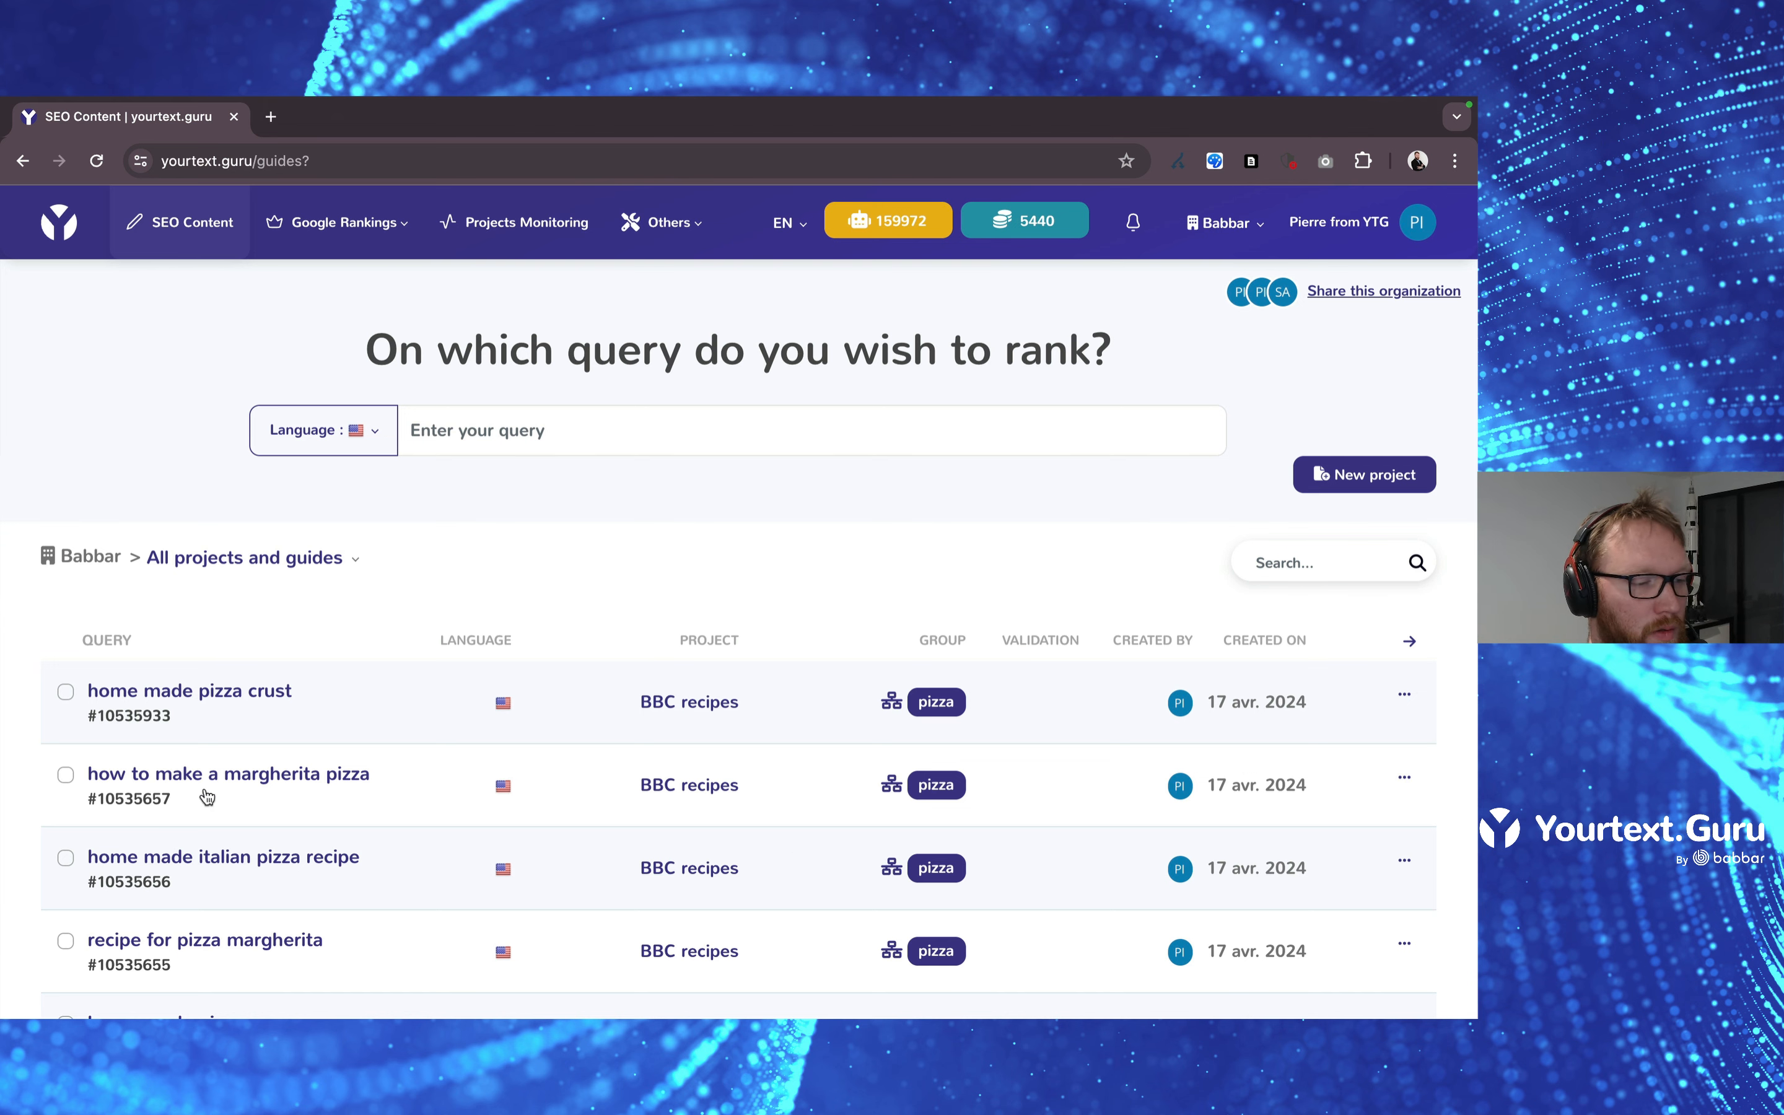
Bring the 'how to make a margherita pizza' guide's article text into view in the editor.
{"action": "left_click", "coordinate": [229, 773]}
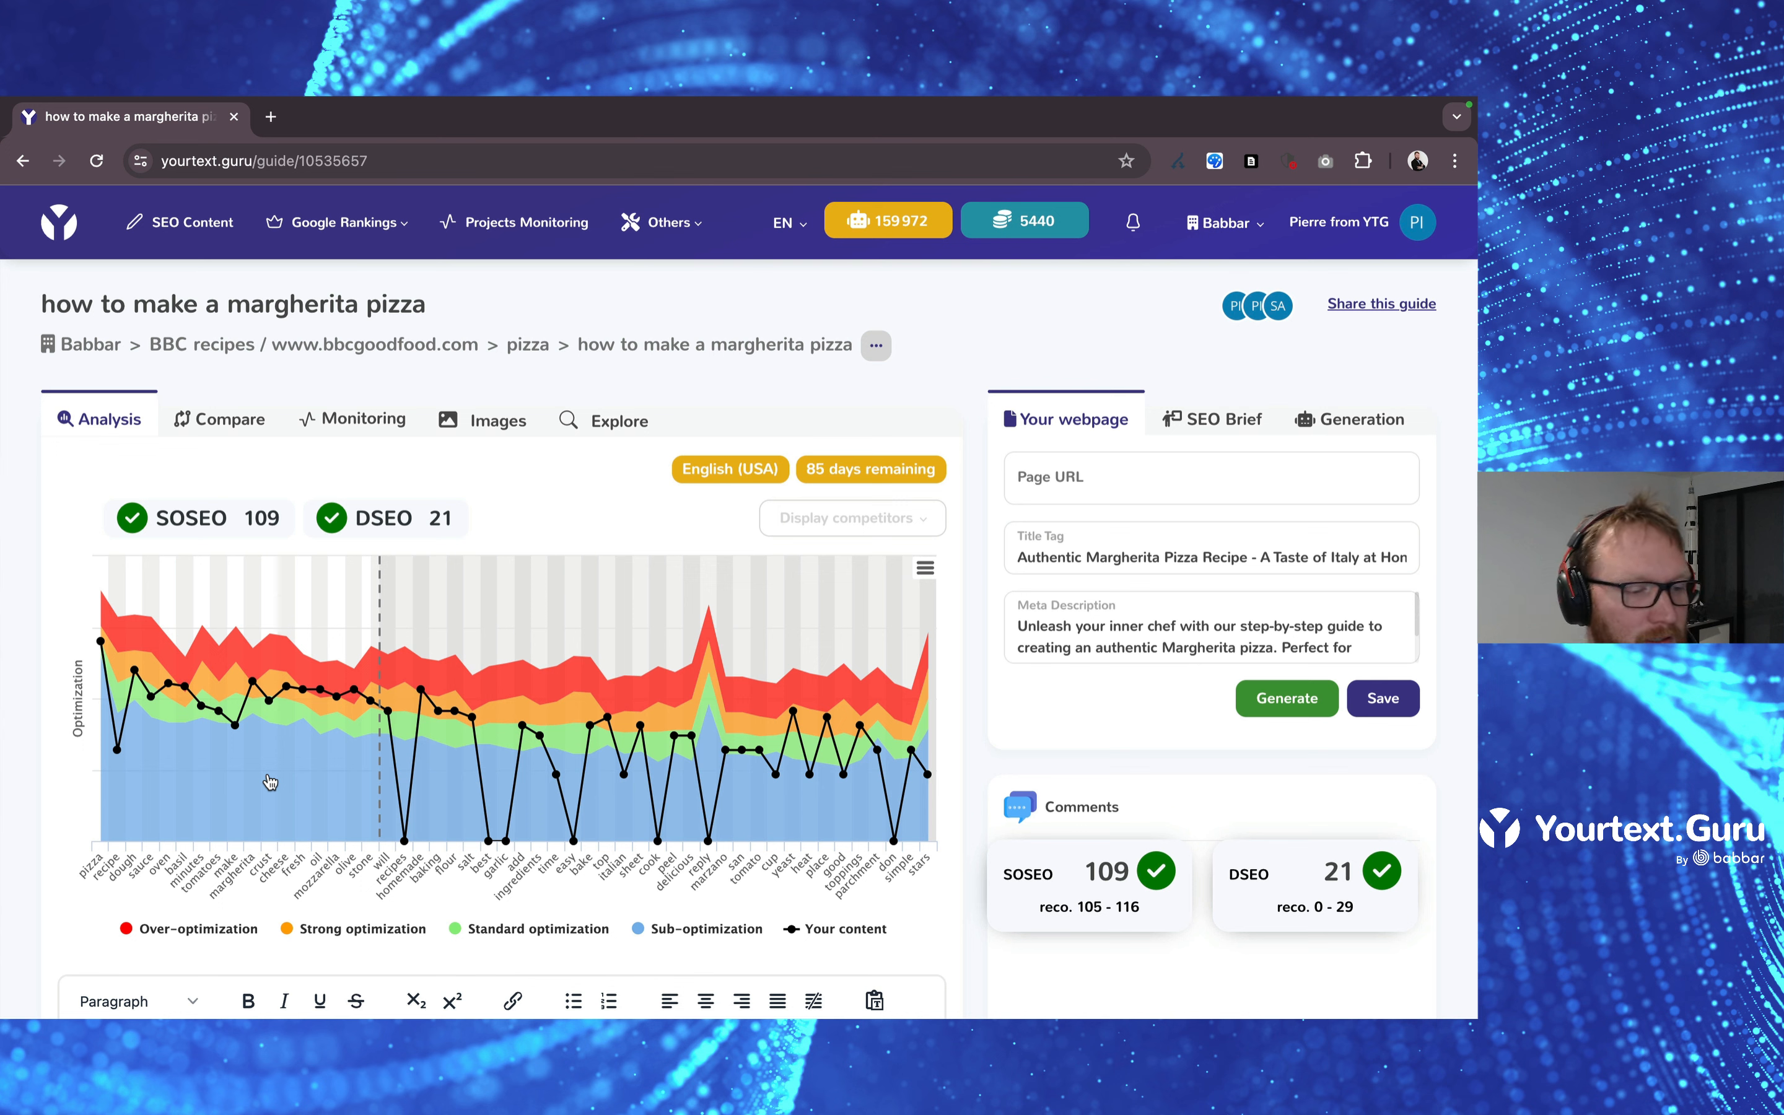
{"action": "mouse_move", "coordinate": [847, 885]}
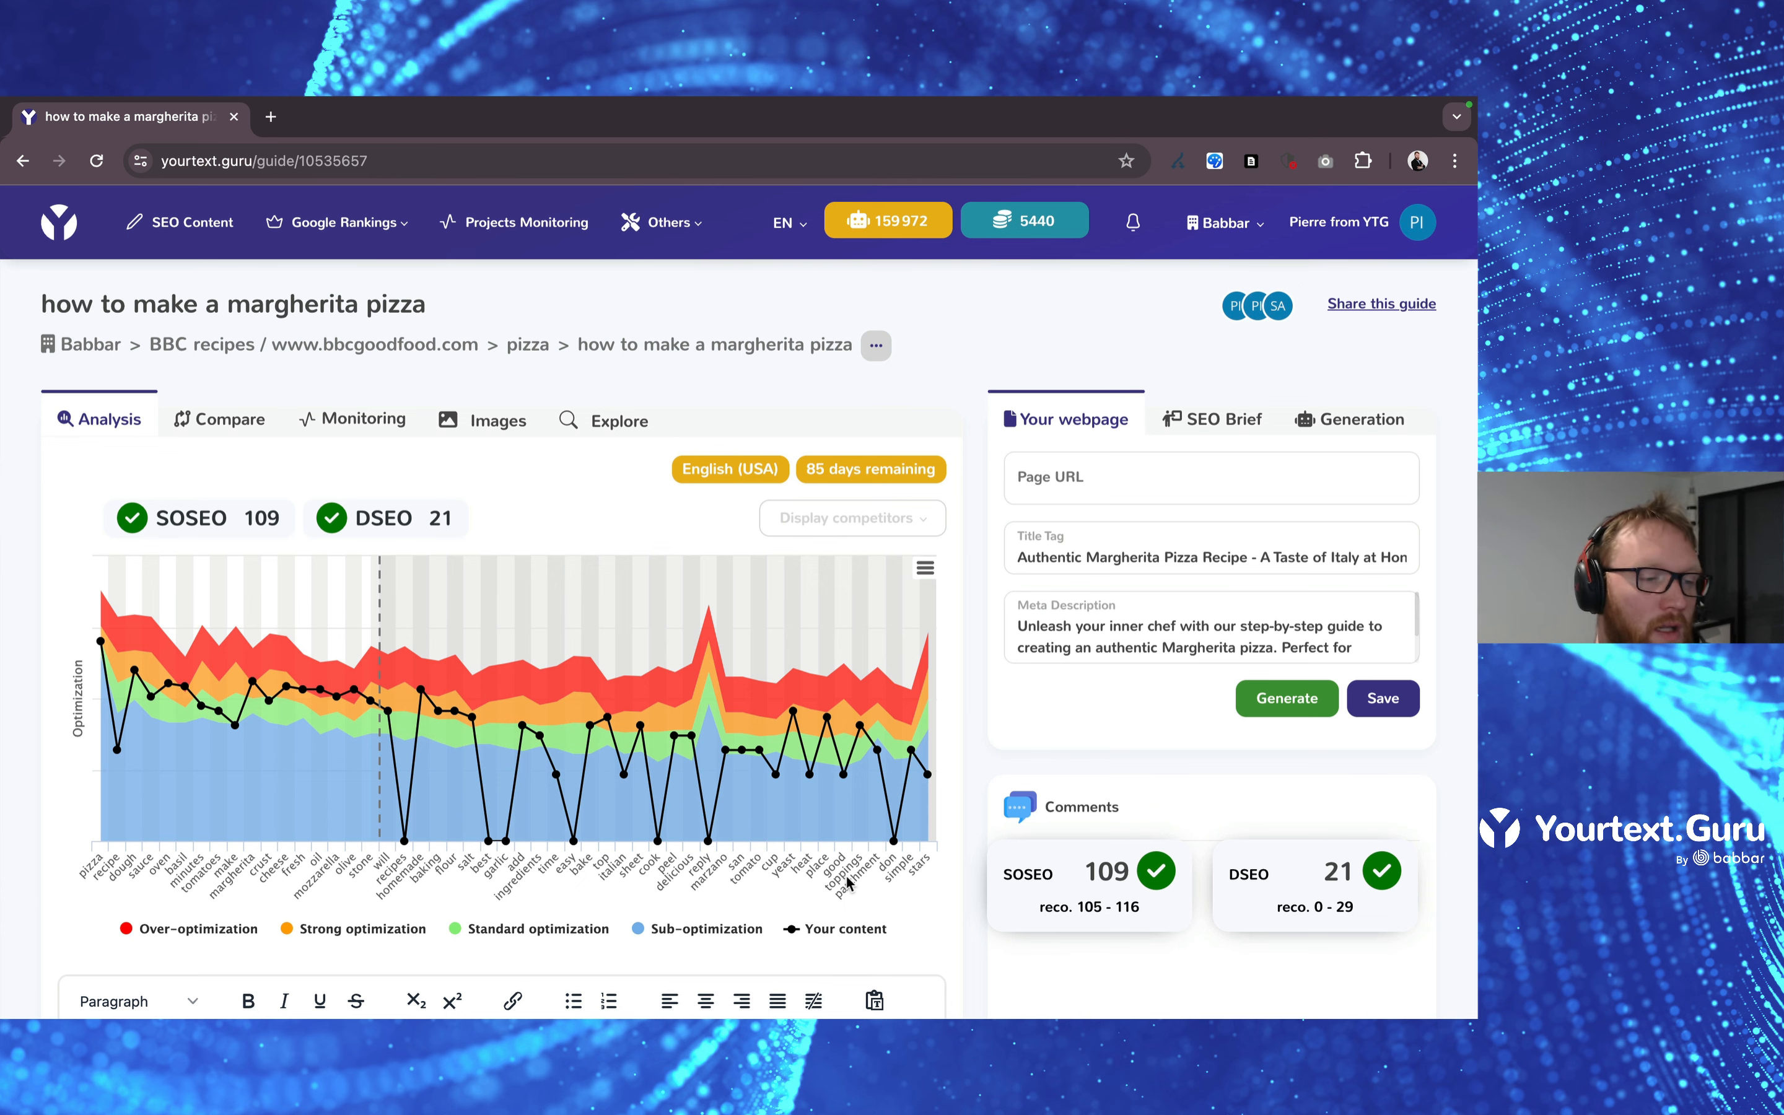
{"action": "scroll", "scroll_direction": "down", "scroll_amount": 3}
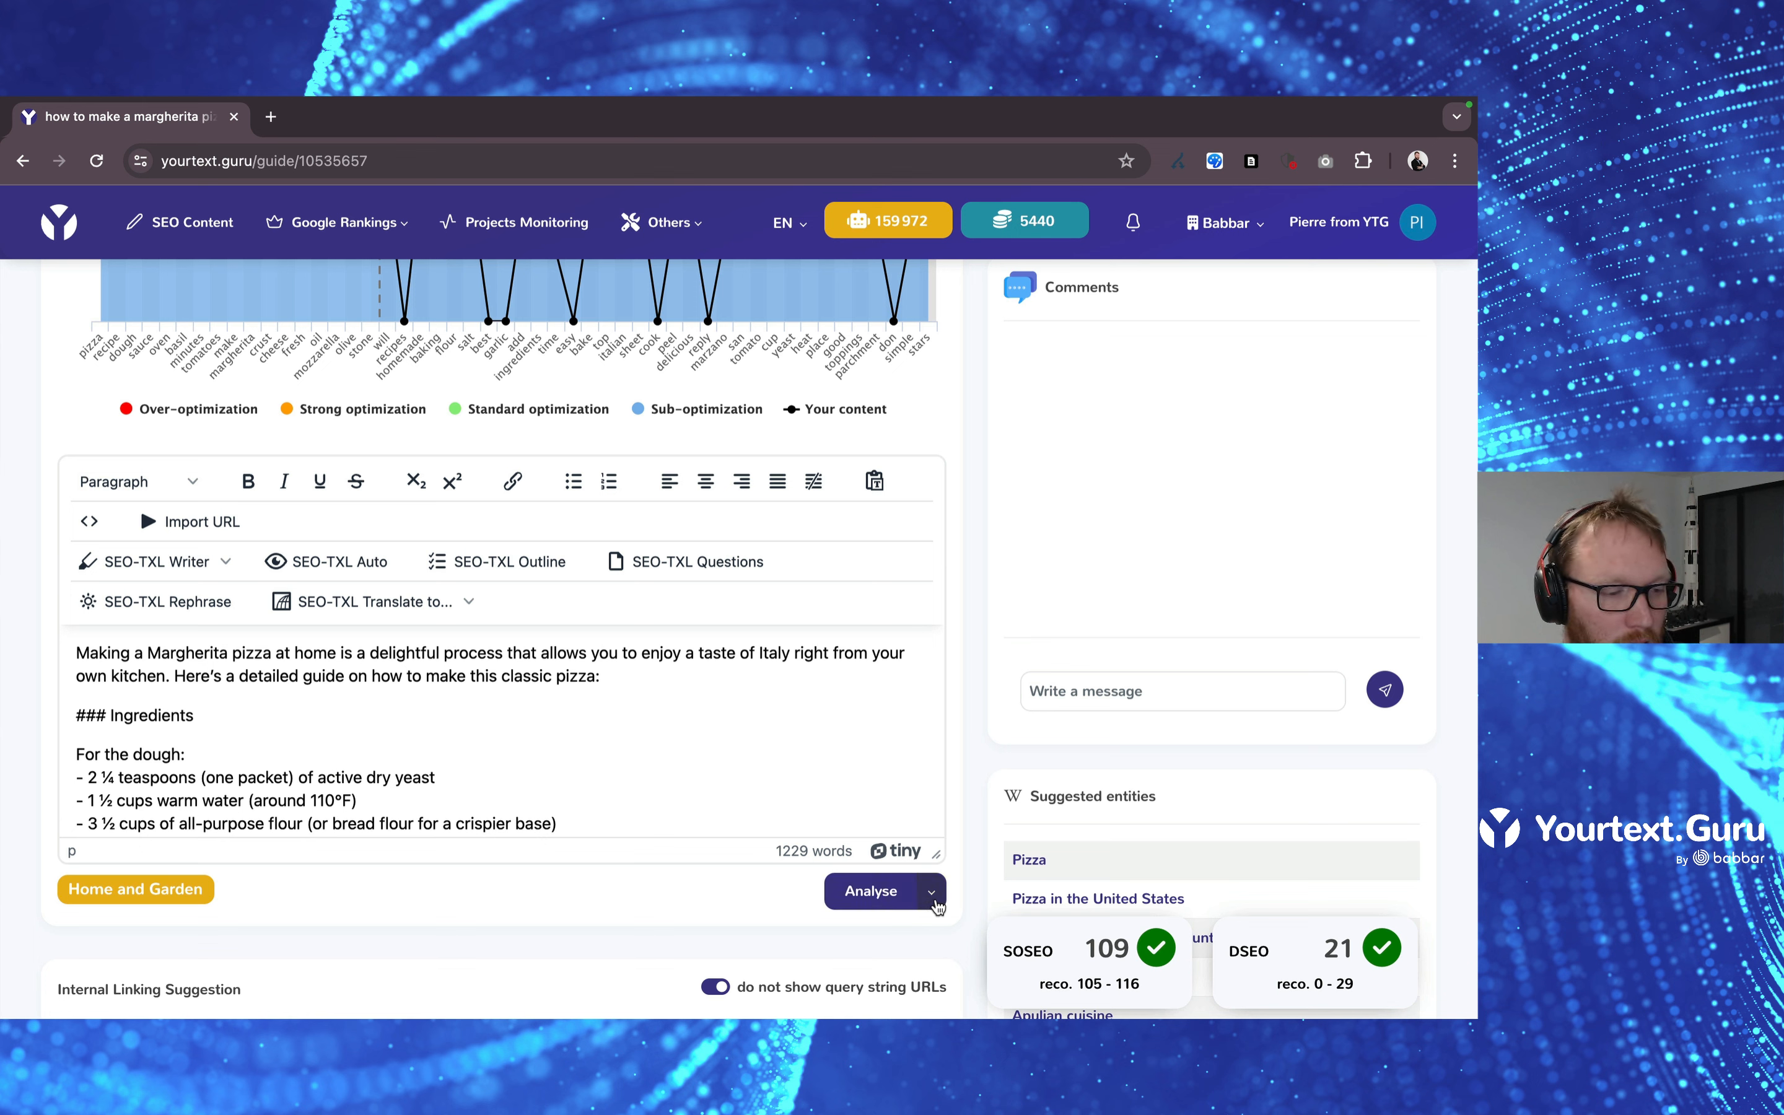
Send an Ask for validation request with the comment 'is it good for you?'.
{"action": "left_click", "coordinate": [931, 891]}
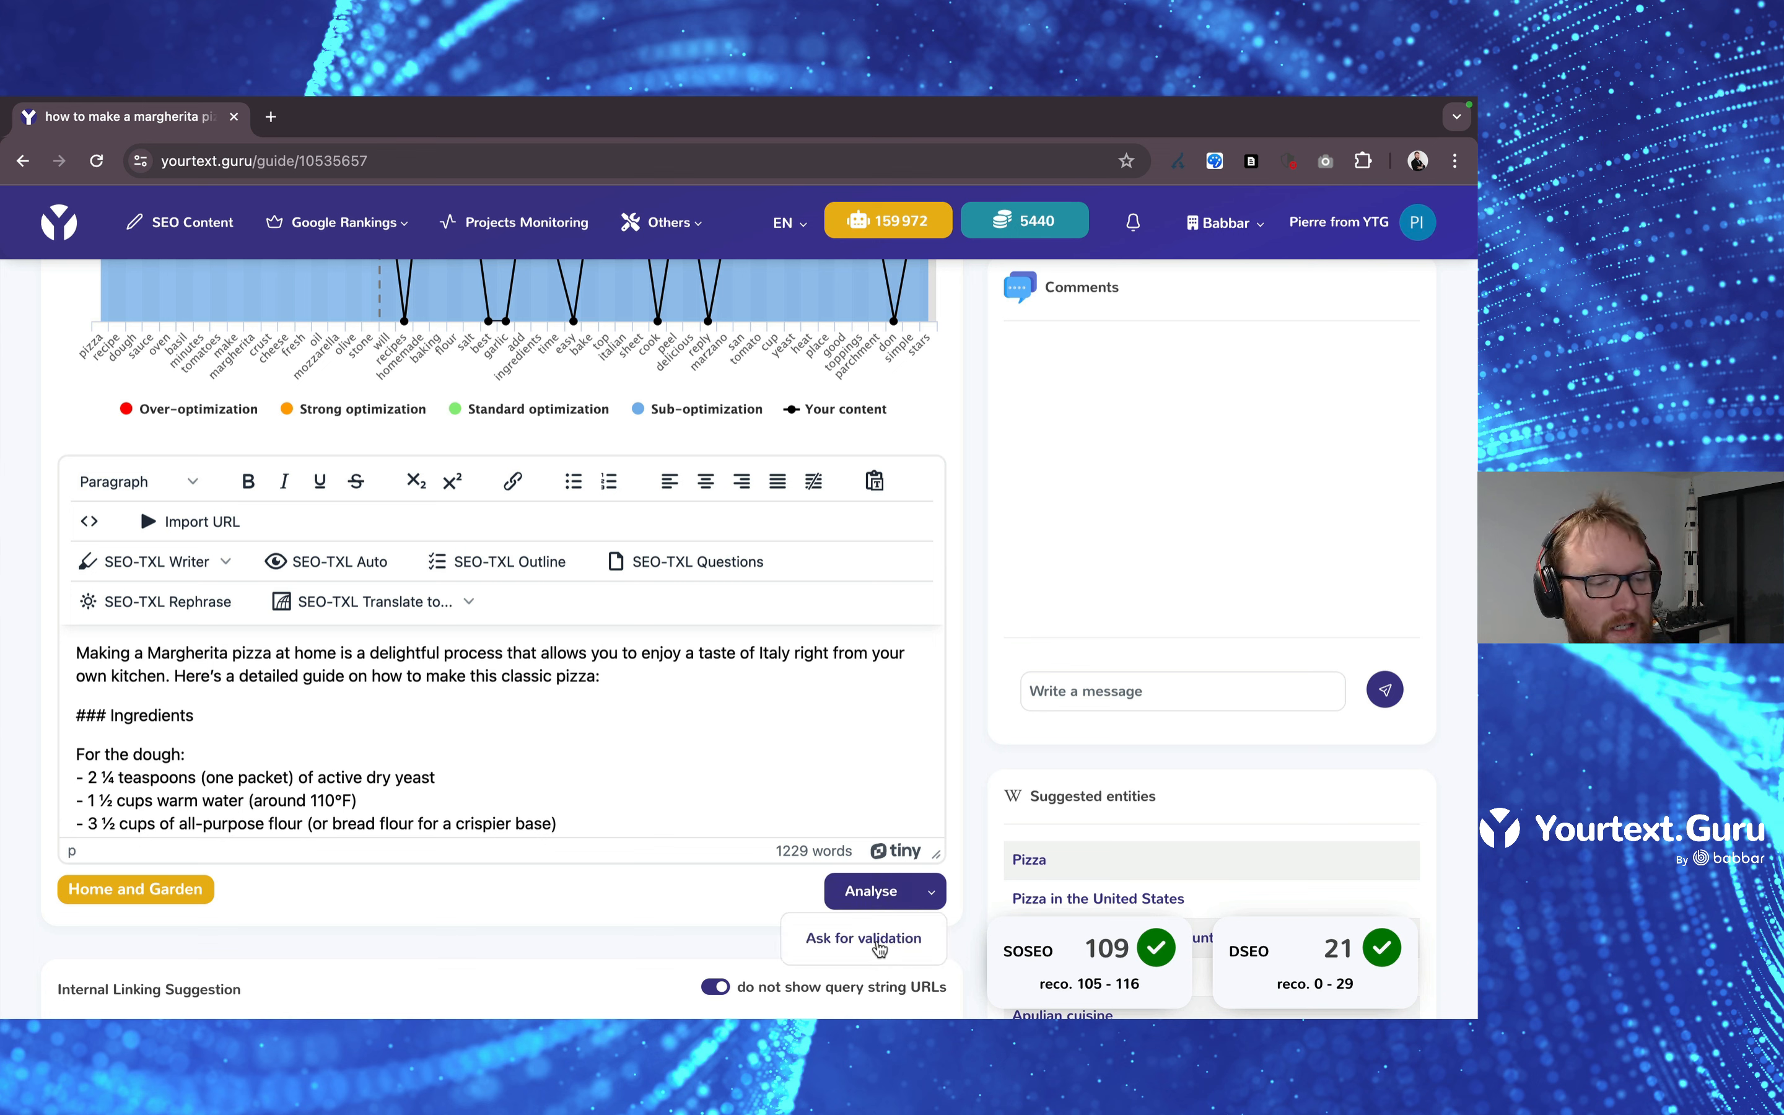
{"action": "left_click", "coordinate": [863, 938]}
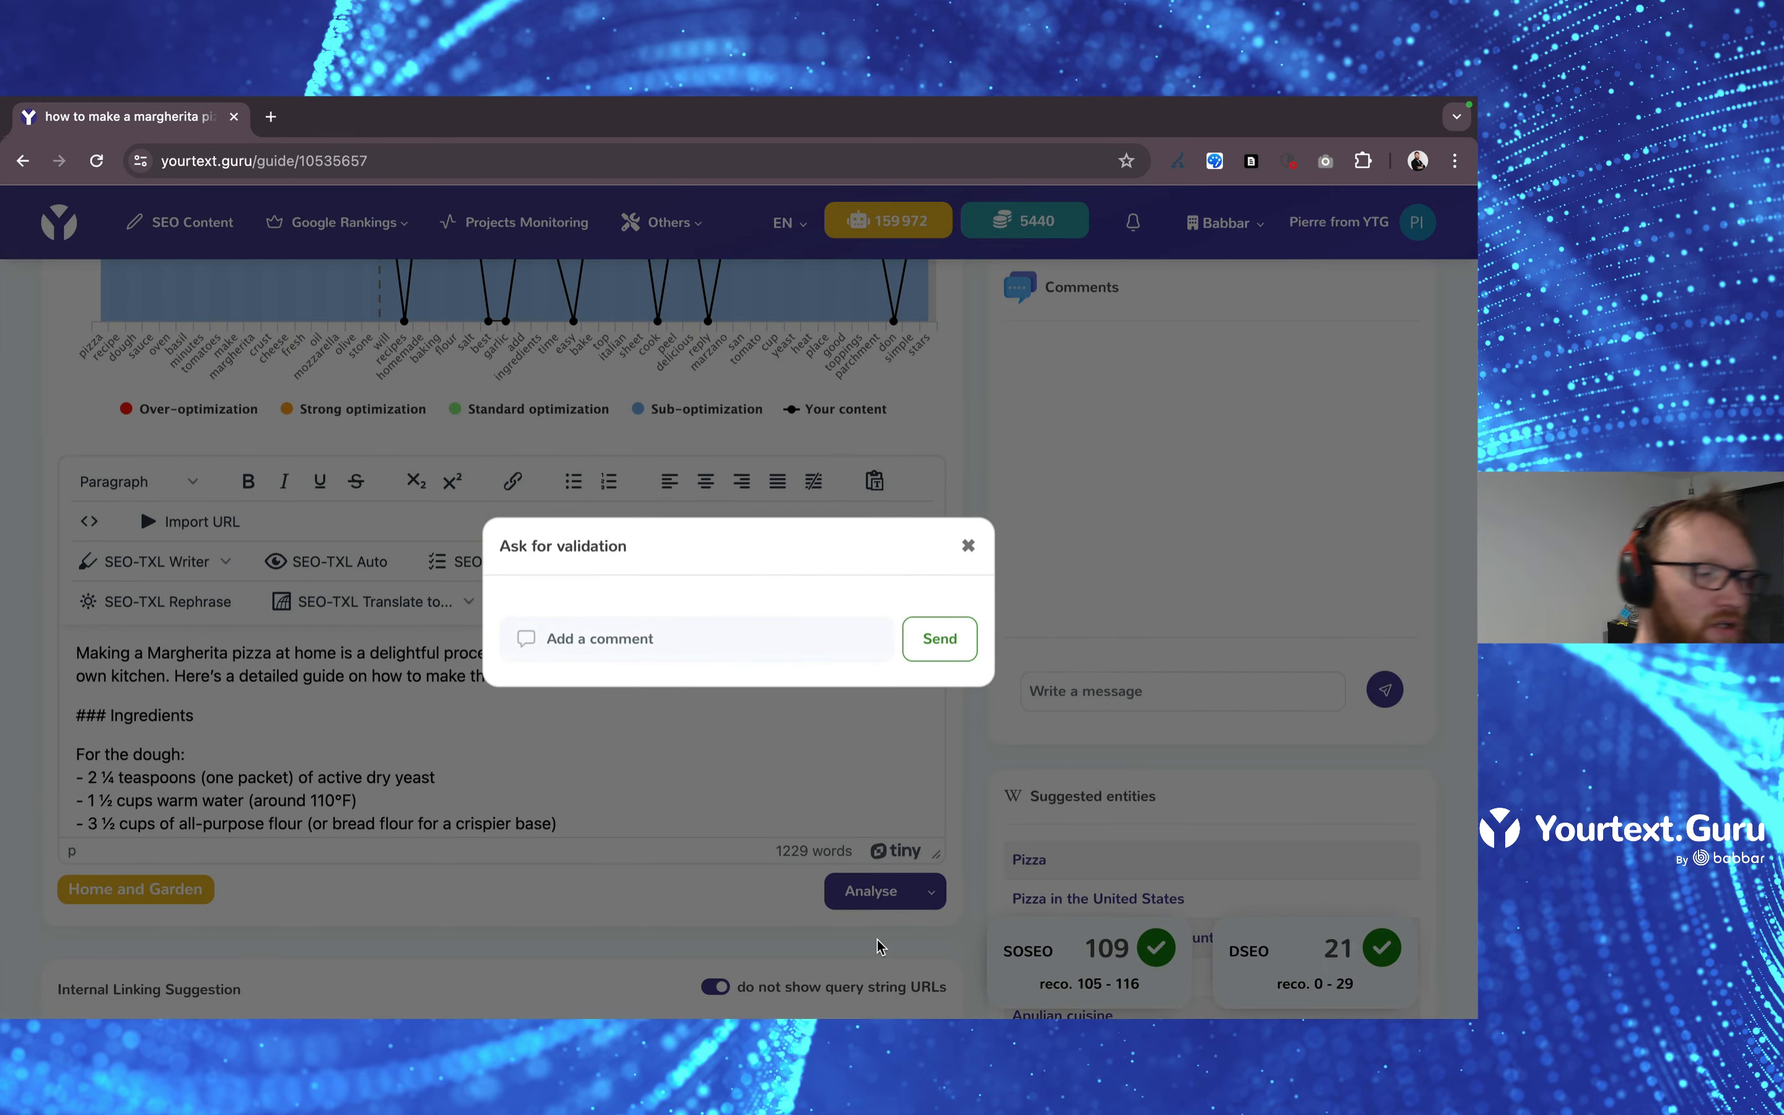
{"action": "left_click", "coordinate": [697, 638]}
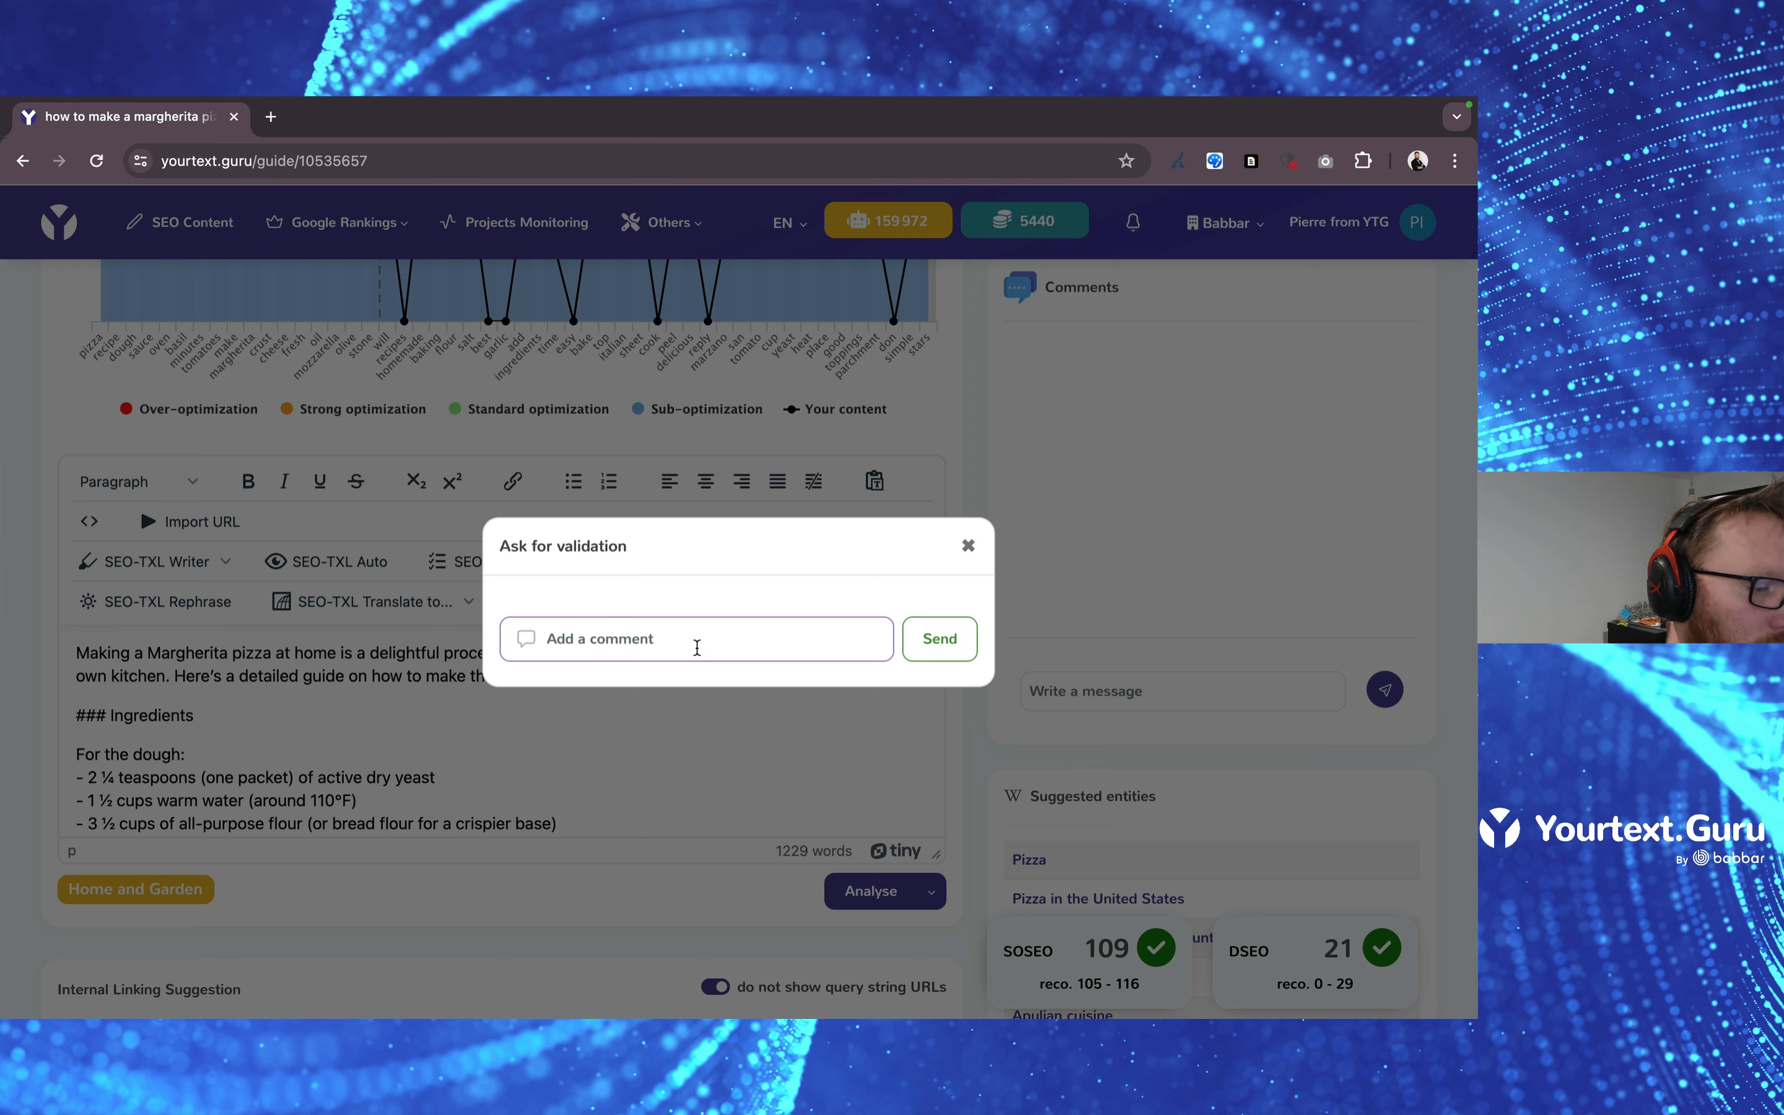
{"action": "type", "text": "is it"}
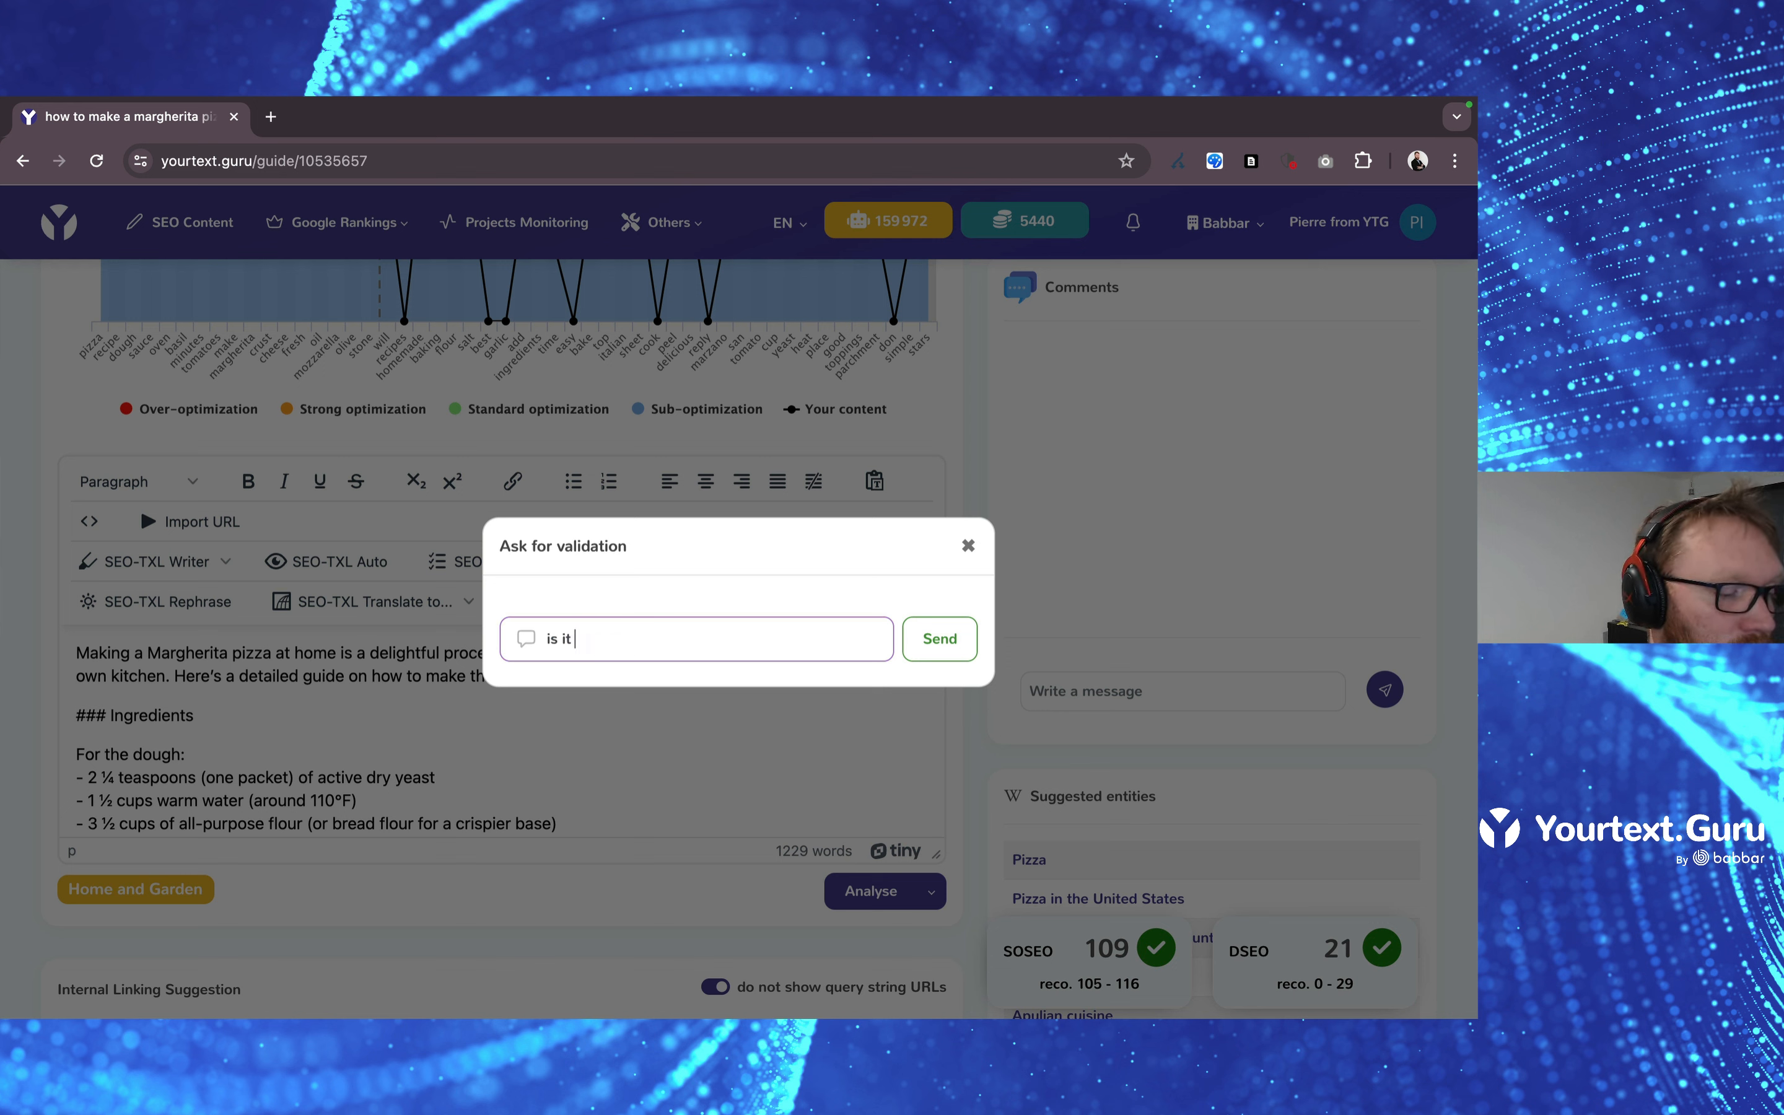
{"action": "type", "text": "goof"}
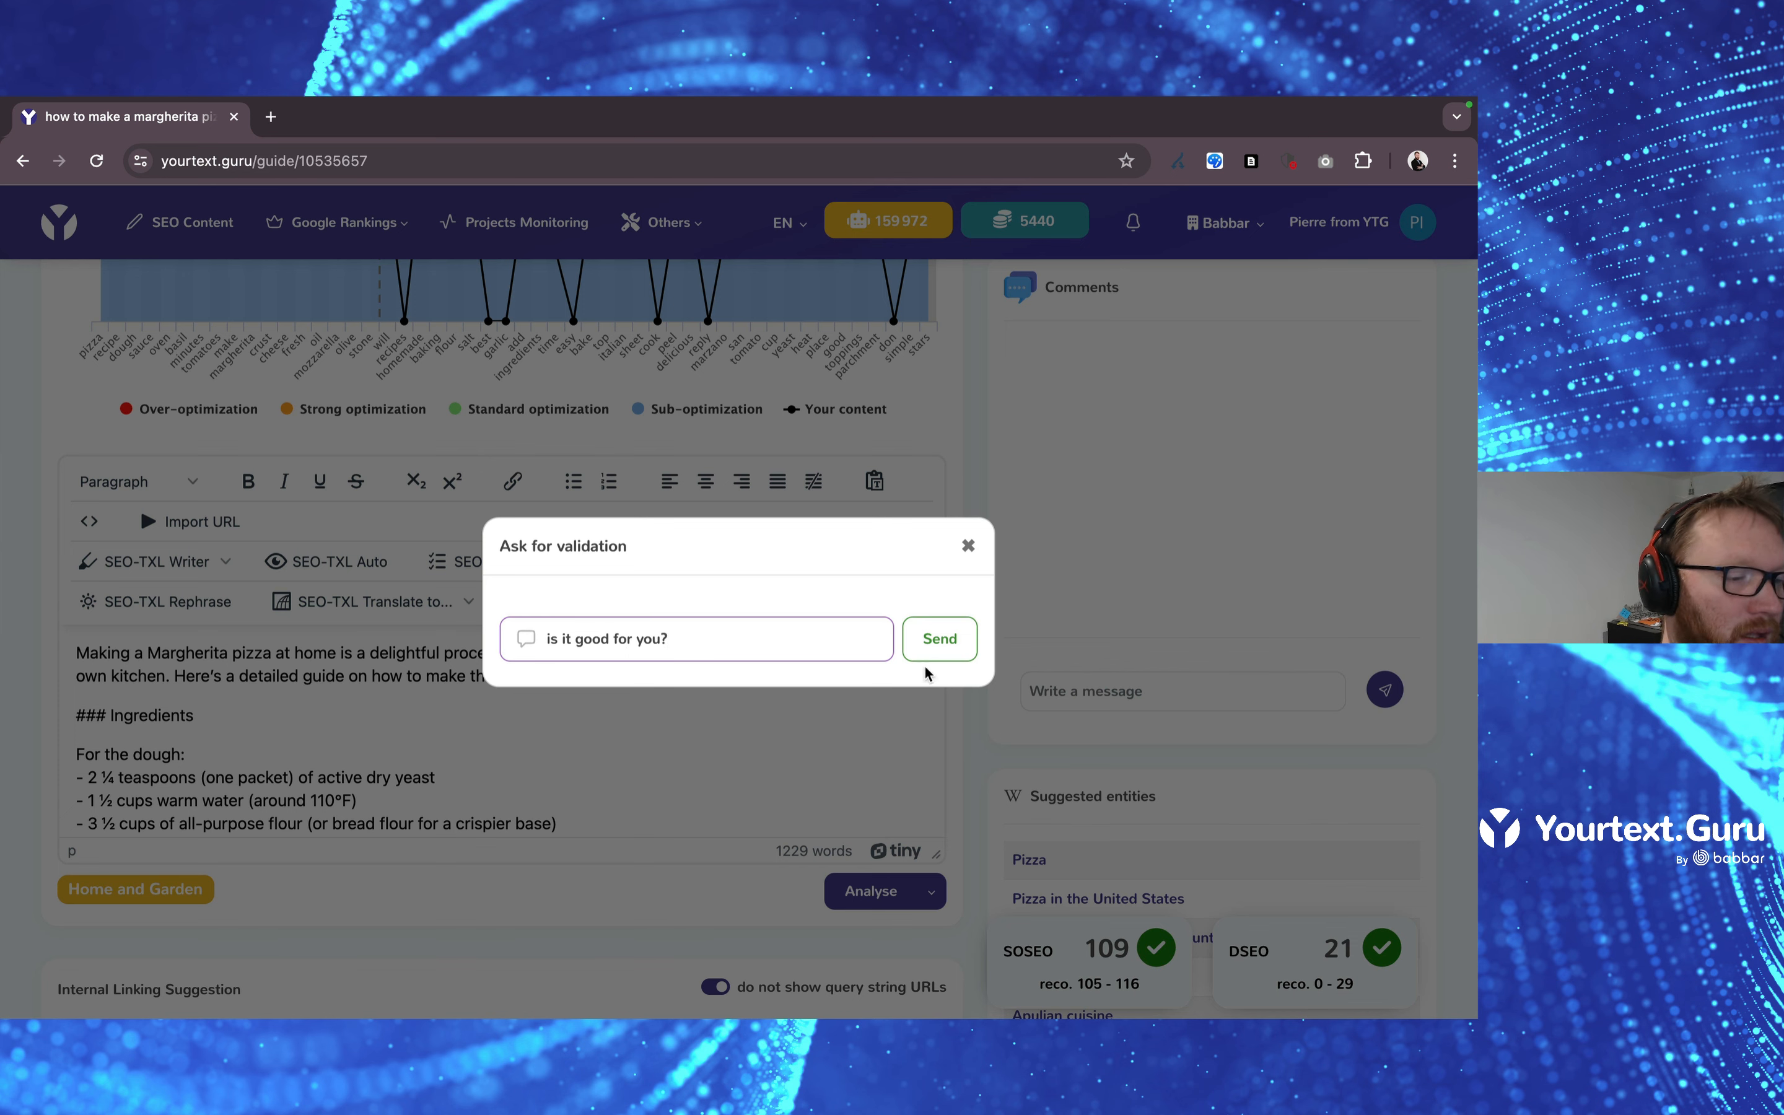
{"action": "left_click", "coordinate": [940, 638]}
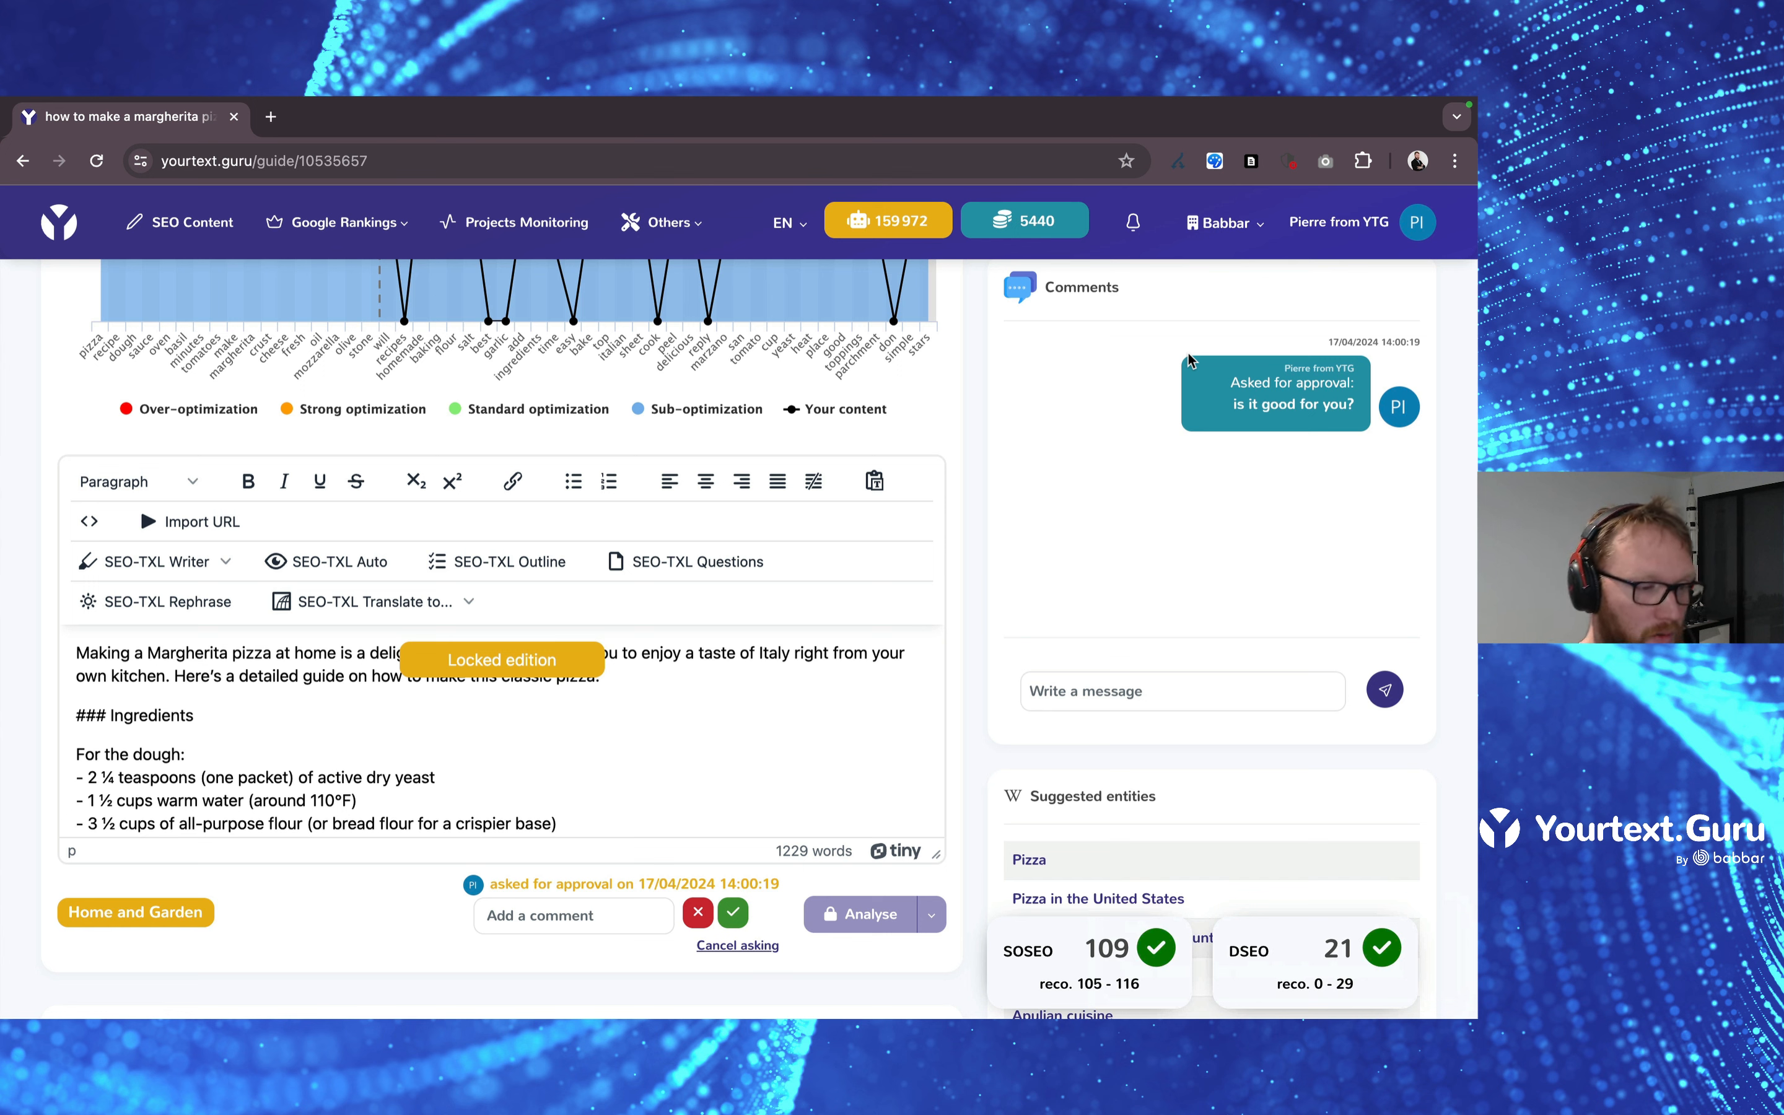
{"action": "mouse_move", "coordinate": [757, 911]}
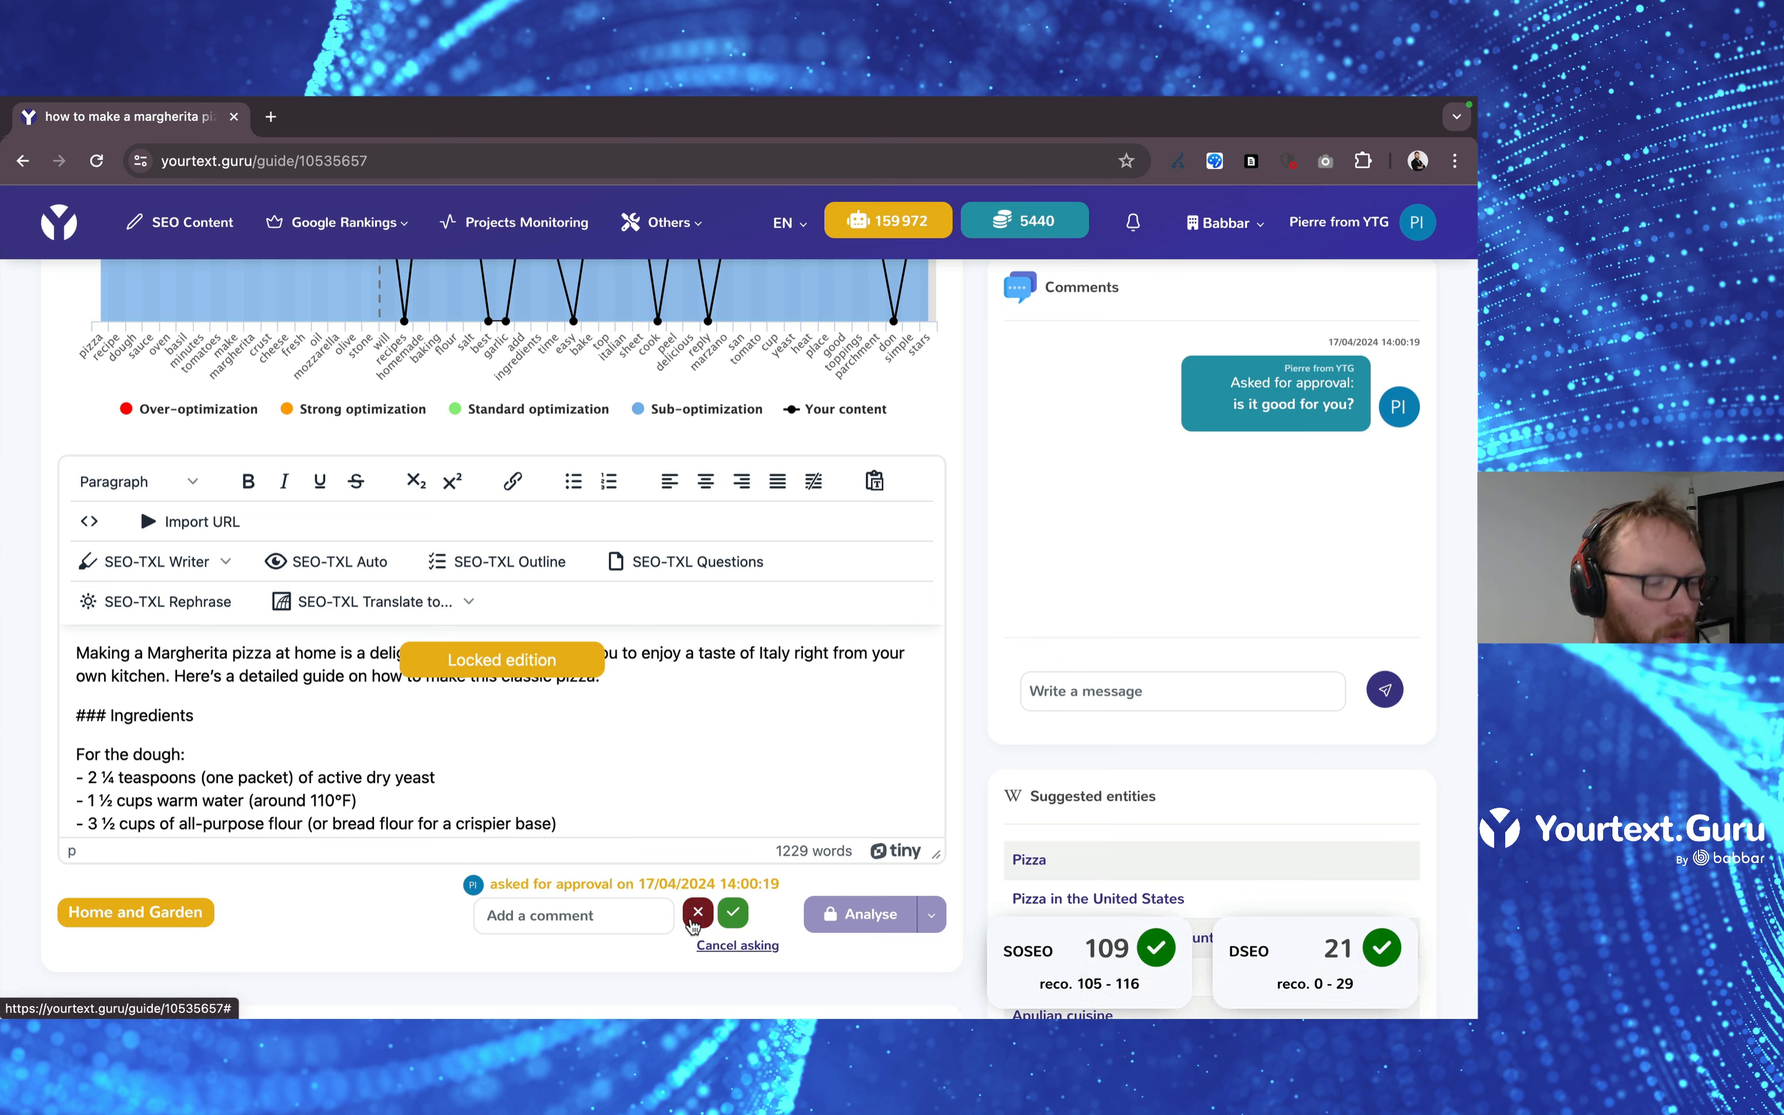
{"action": "mouse_move", "coordinate": [695, 913]}
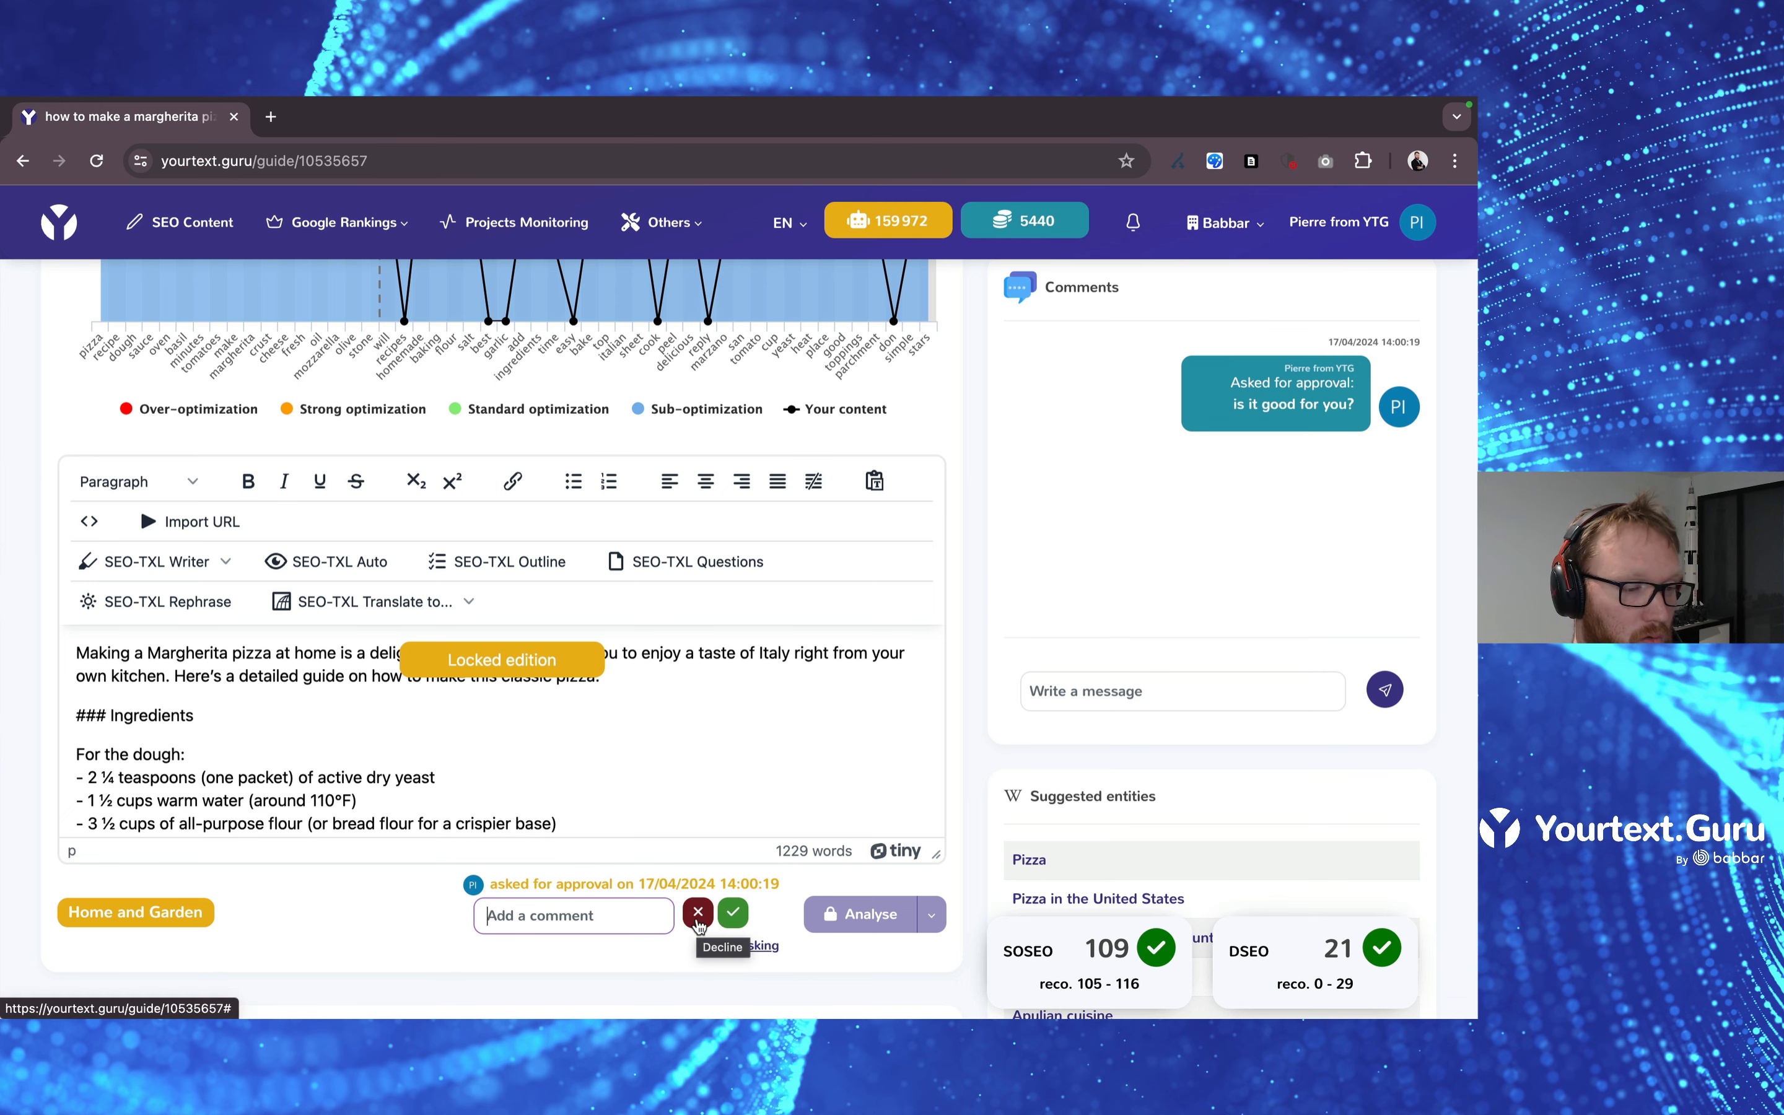
Decline the pending validation and confirm the refusal so it is logged in comments.
{"action": "left_click", "coordinate": [698, 913]}
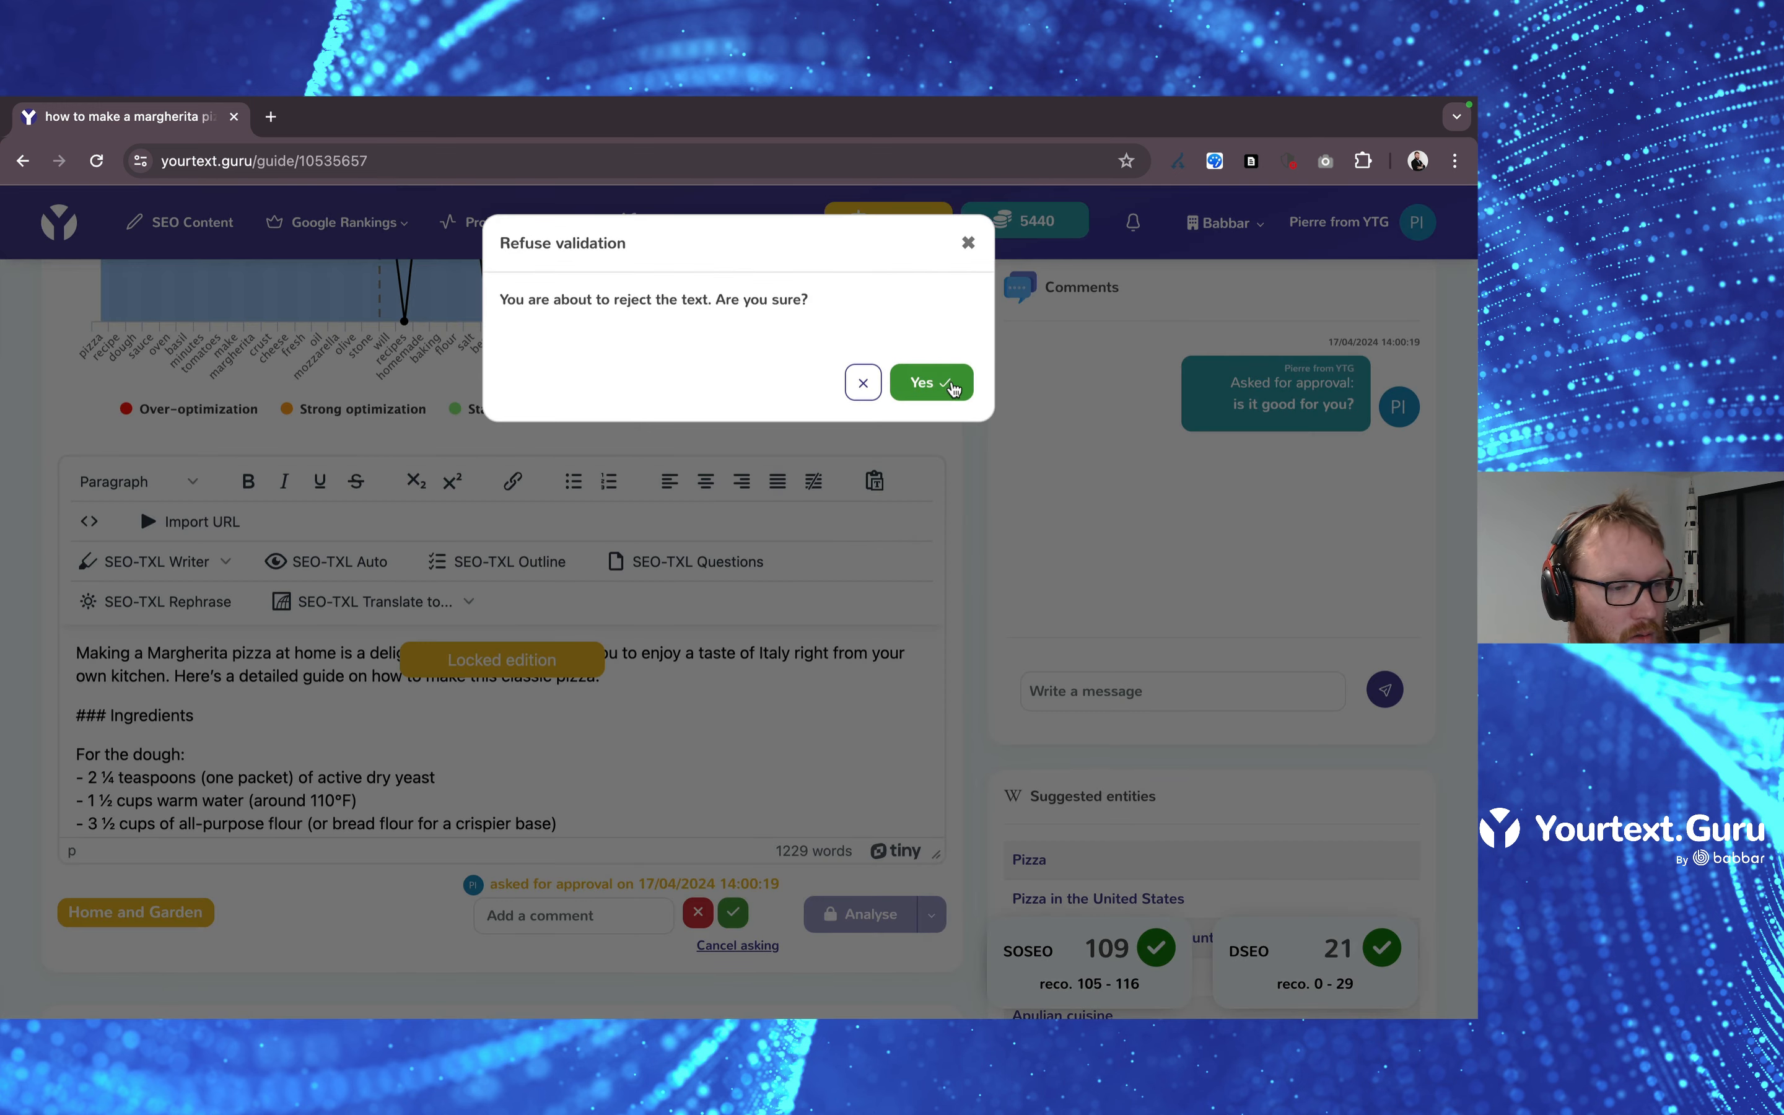
{"action": "left_click", "coordinate": [930, 382]}
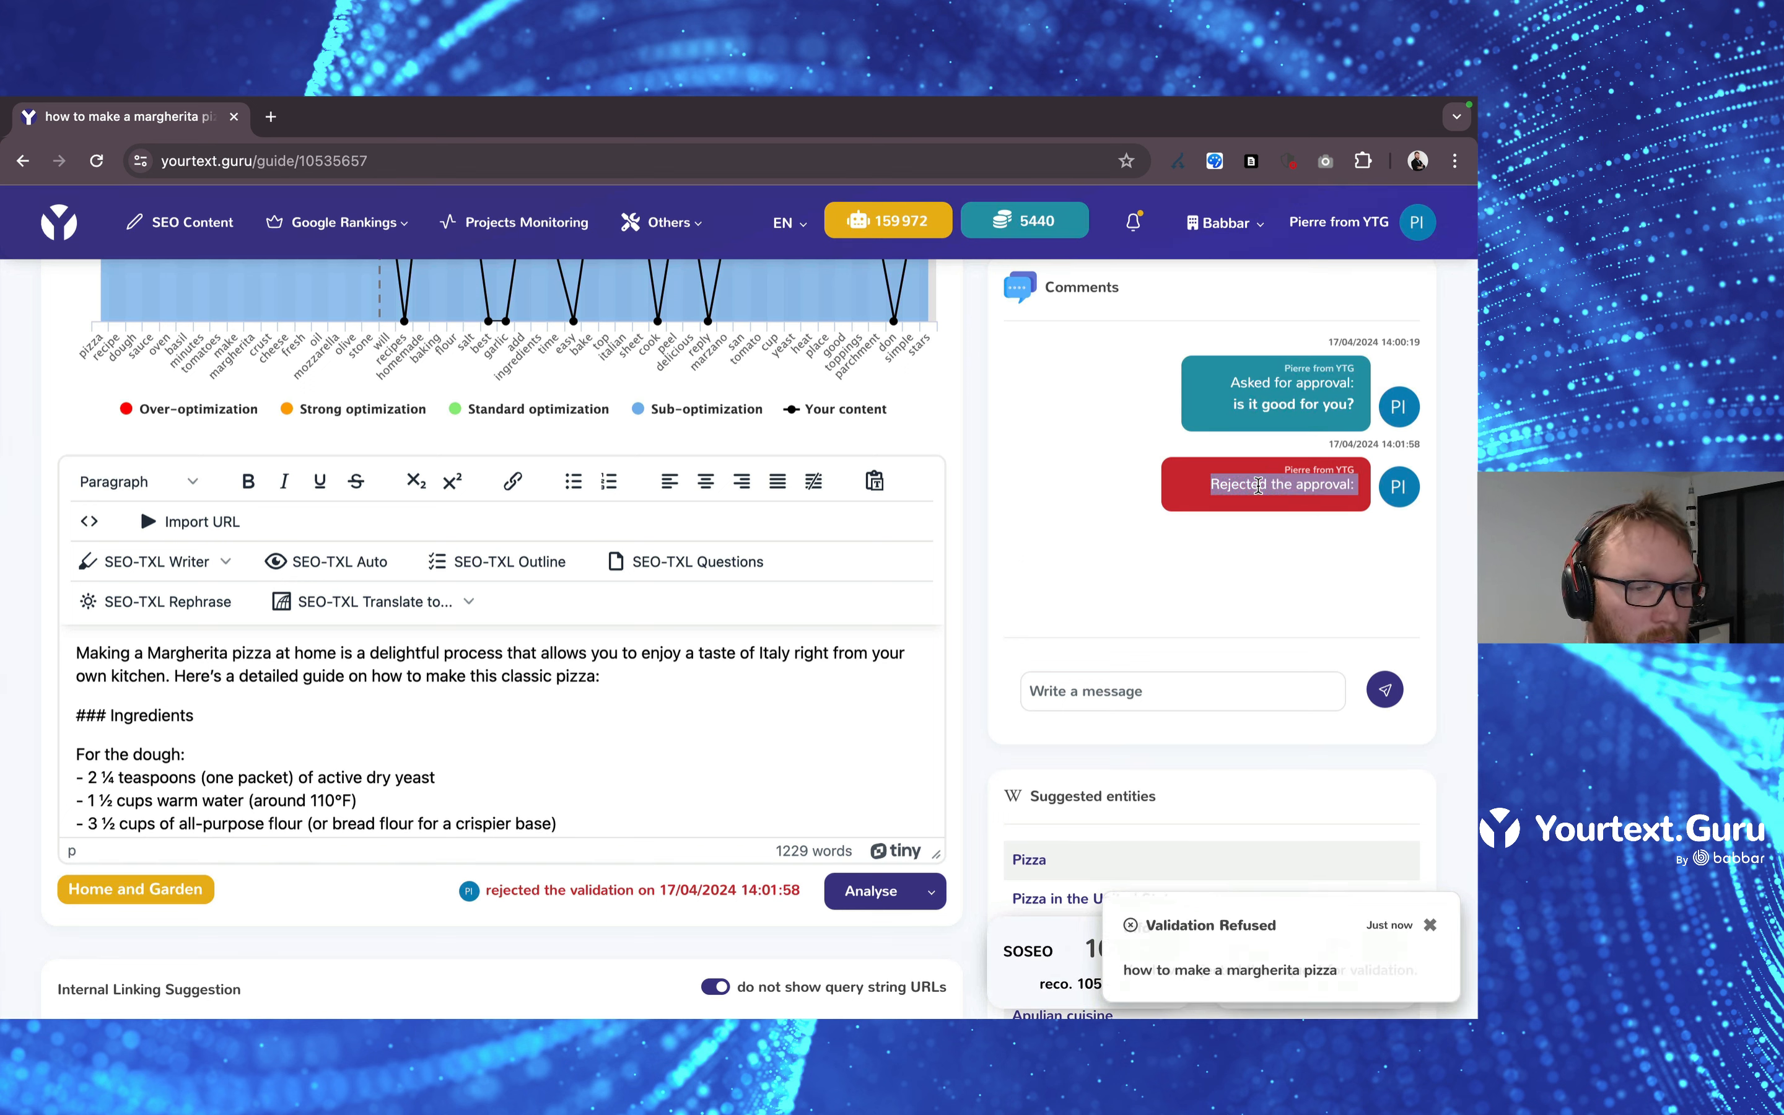
{"action": "mouse_move", "coordinate": [1231, 565]}
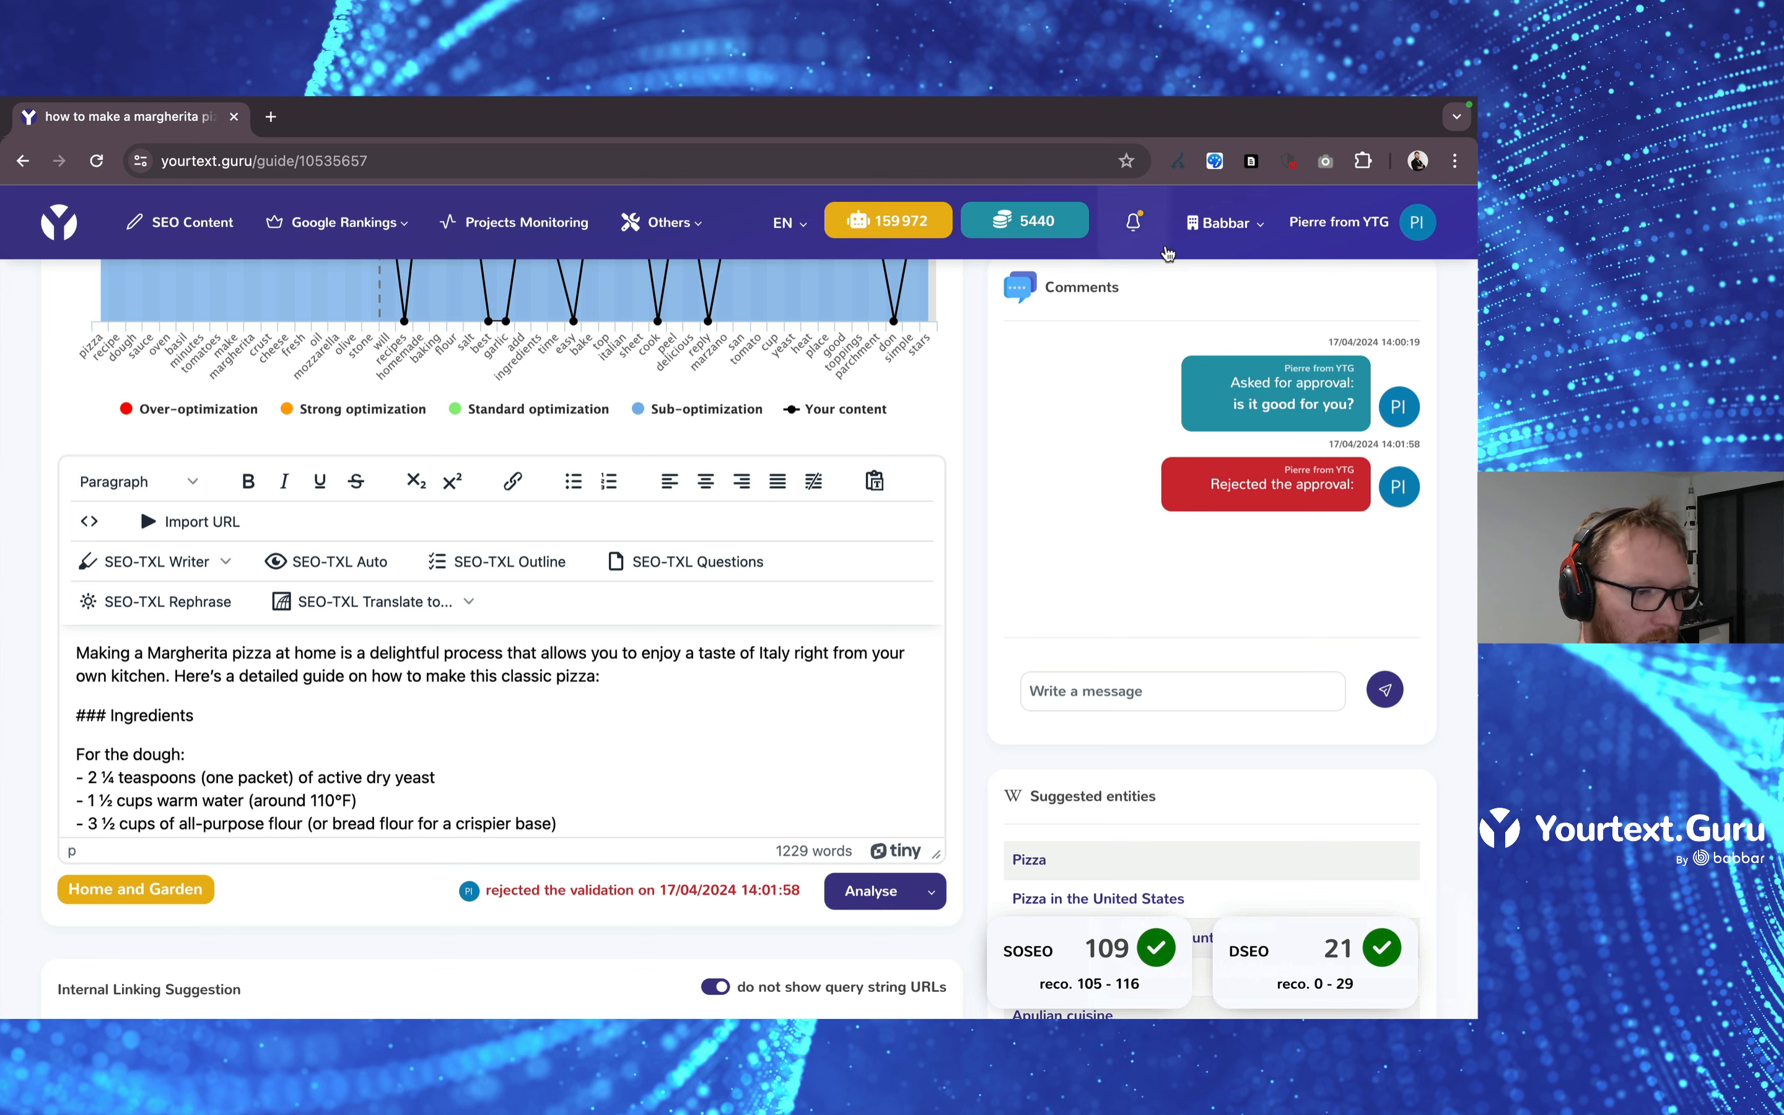
{"action": "mouse_move", "coordinate": [1133, 221]}
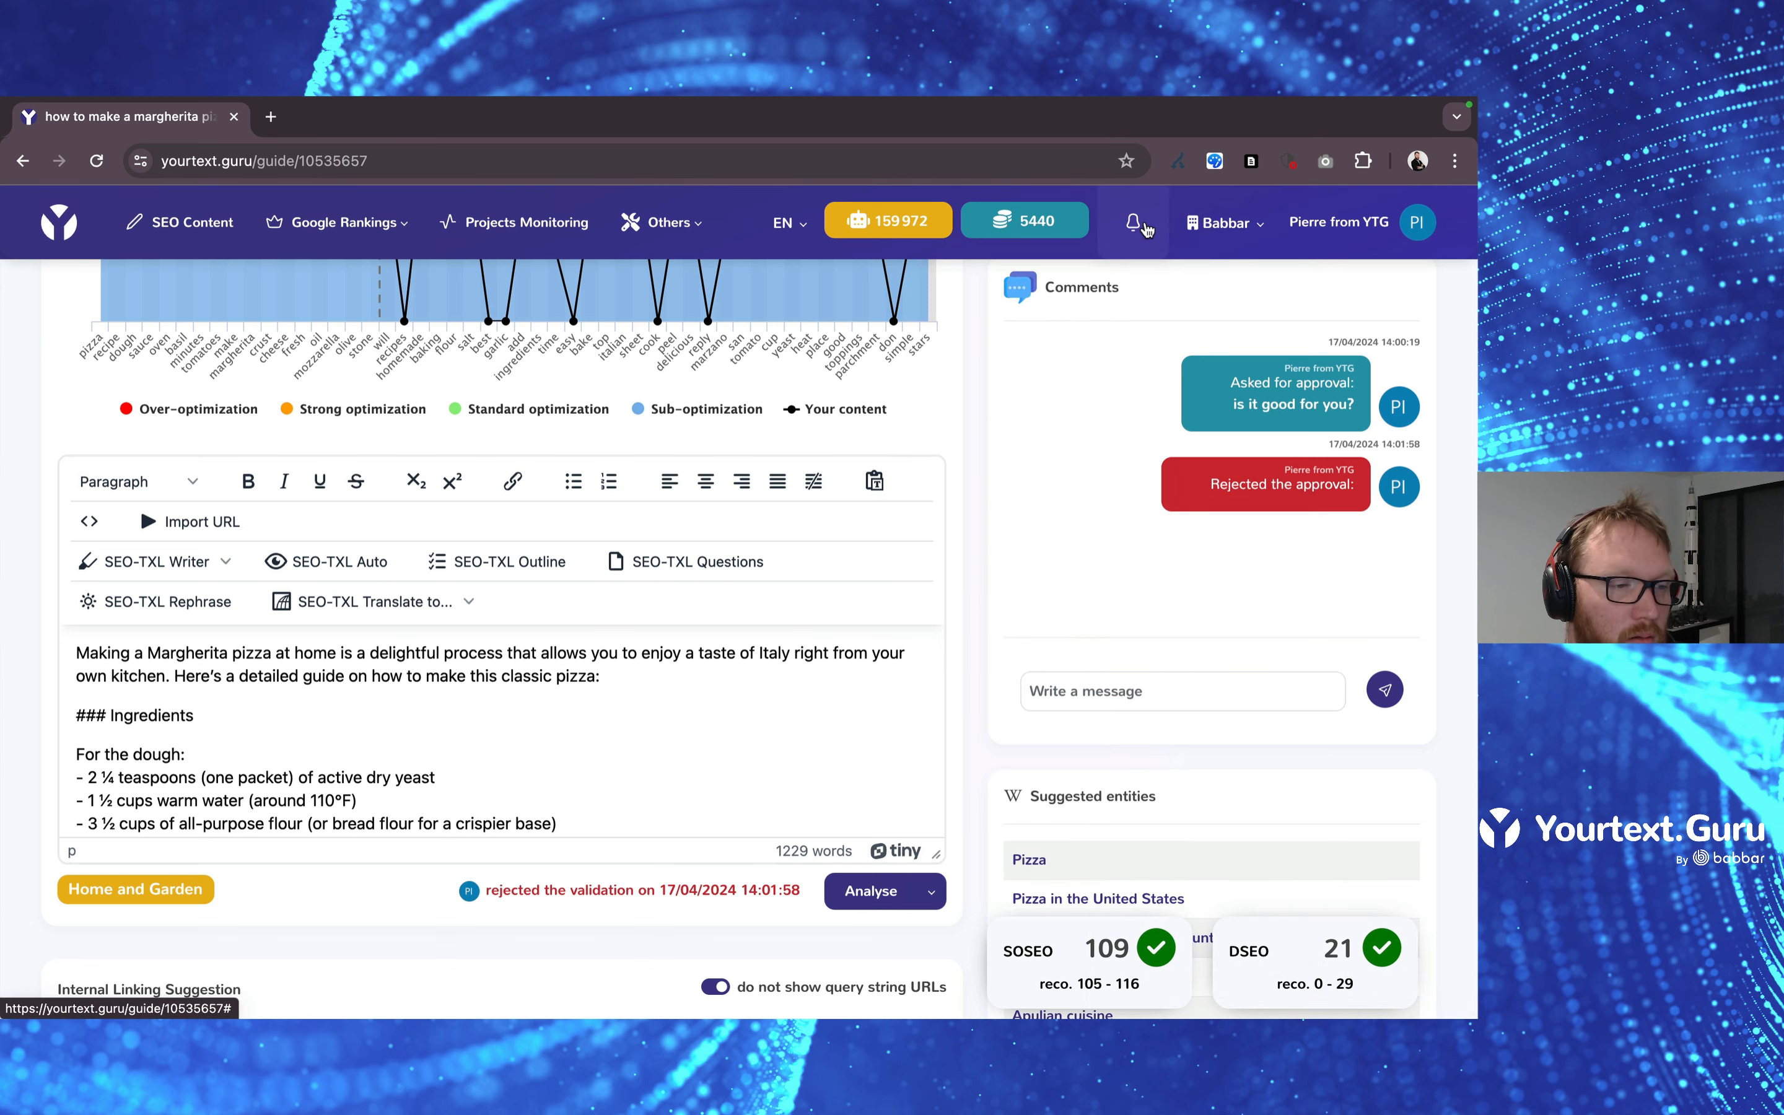